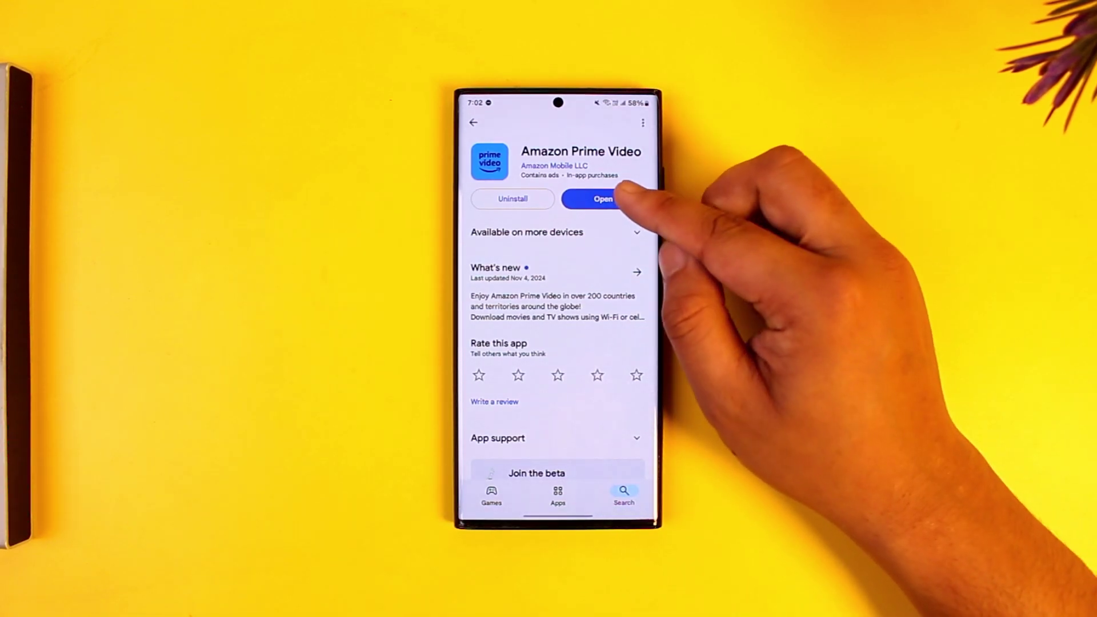
- Launch the installed Amazon Prime Video app from its Play Store page
click(603, 199)
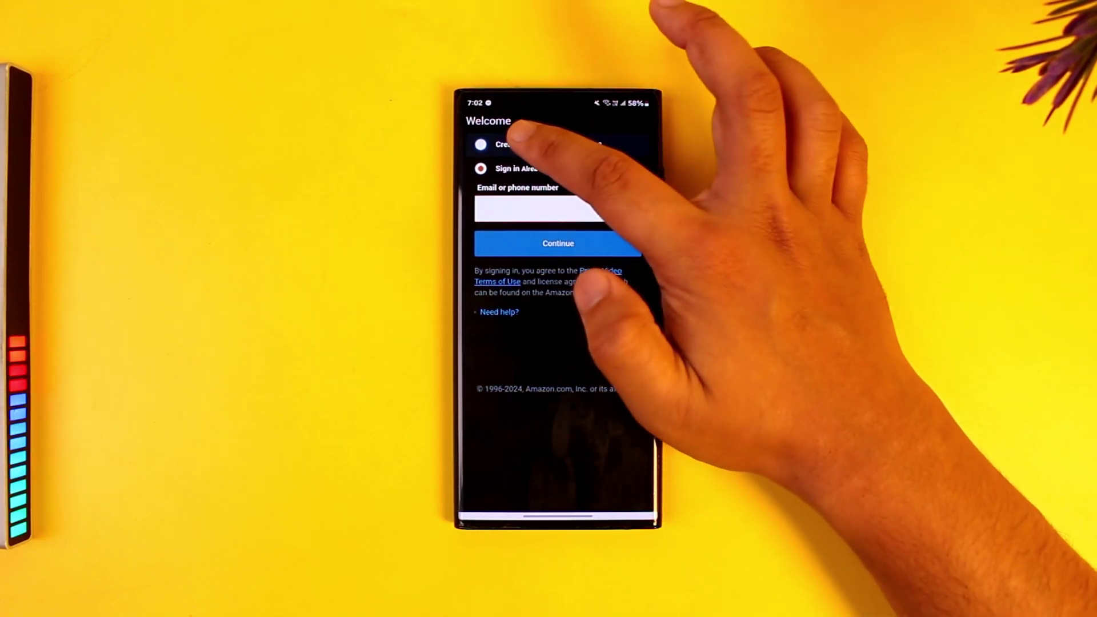
- Choose Create account and start entering the name 'Bi'
click(481, 144)
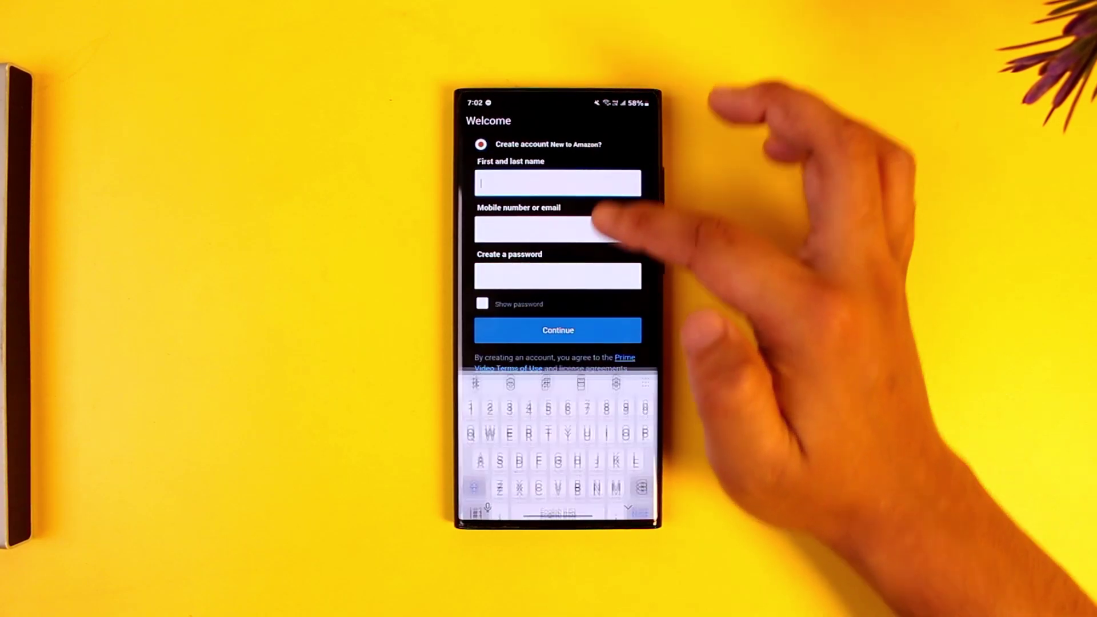
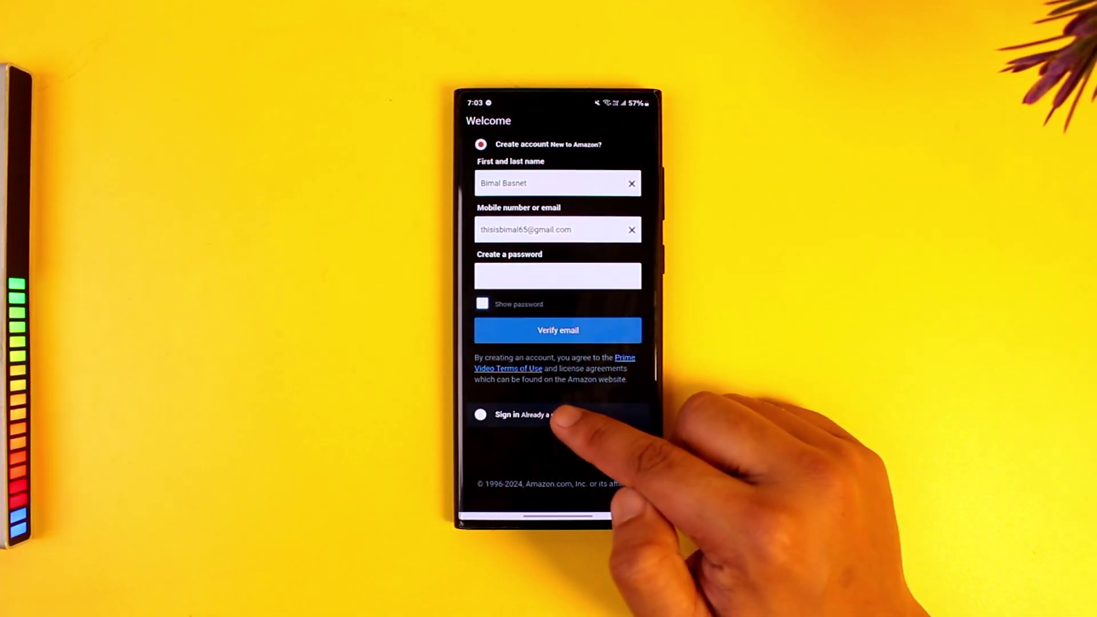
click(480, 415)
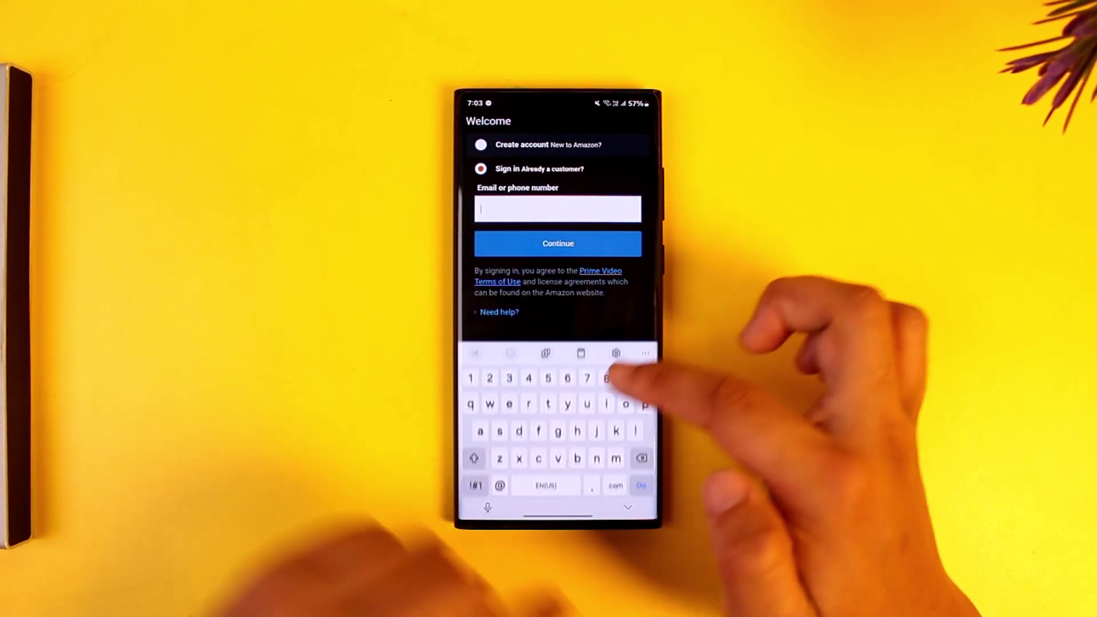
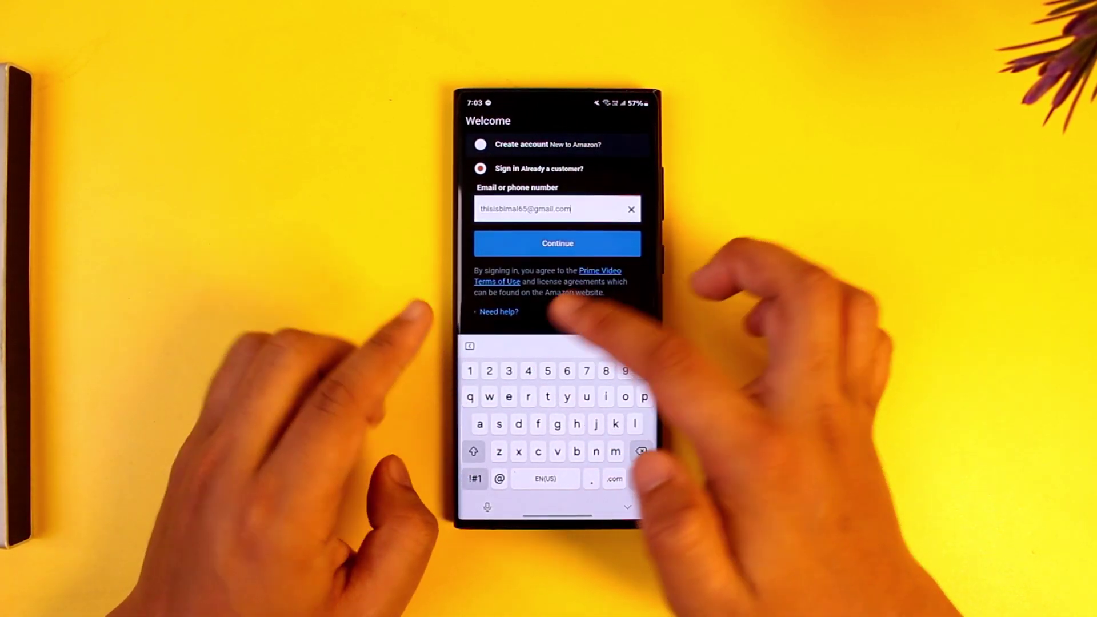